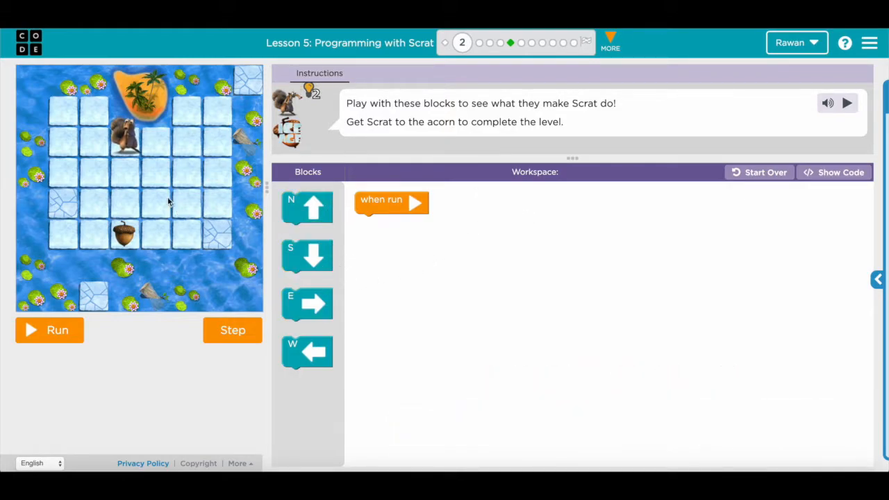
mouse_move(118, 231)
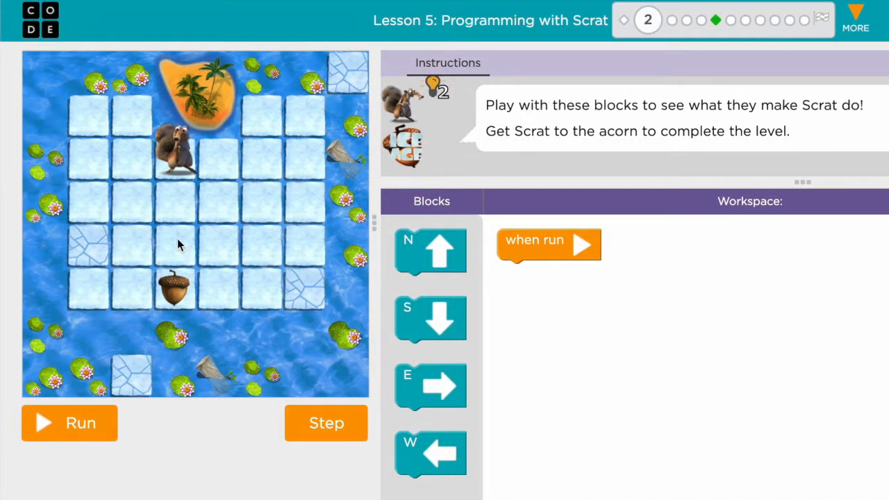
mouse_move(190, 304)
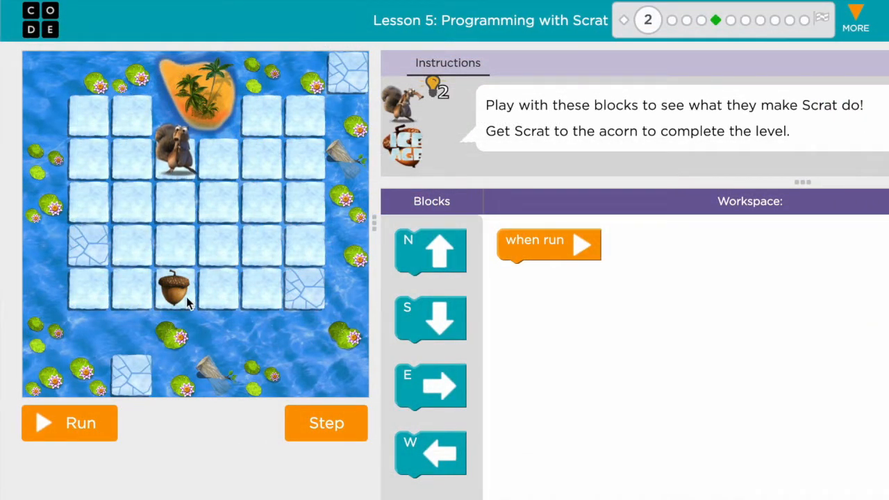
Step: Stack three South moves under 'when run', run the program, and continue past the congratulations
left_click_drag(430, 318, 531, 324)
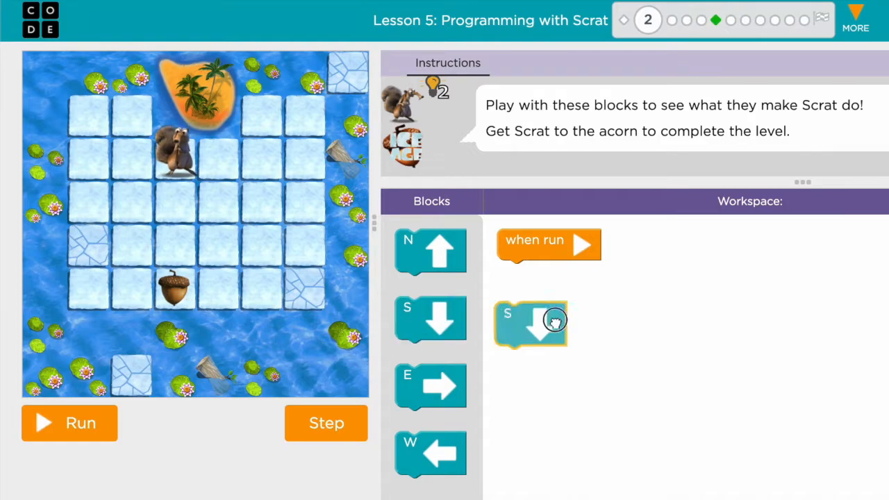
left_click_drag(531, 324, 533, 281)
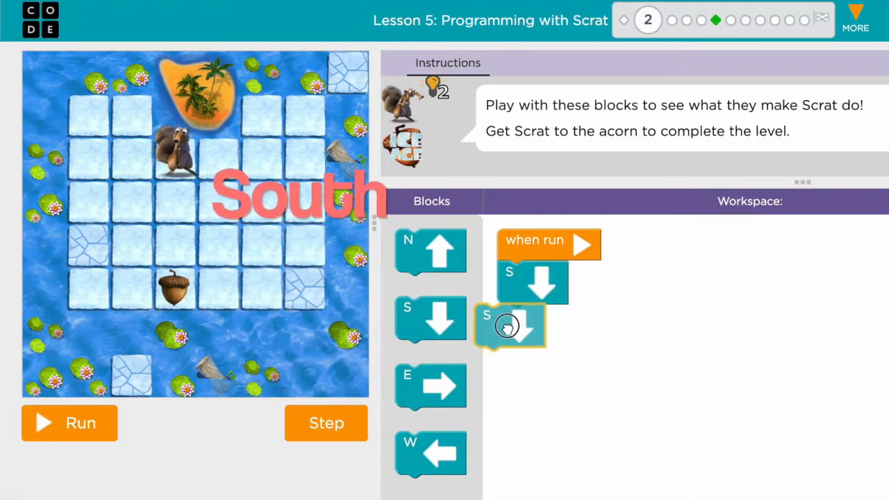
left_click_drag(510, 326, 531, 372)
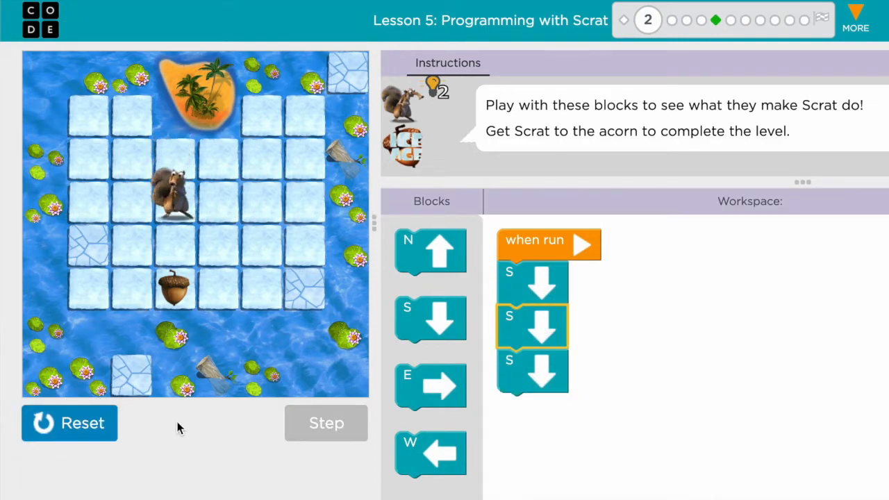
left_click(325, 423)
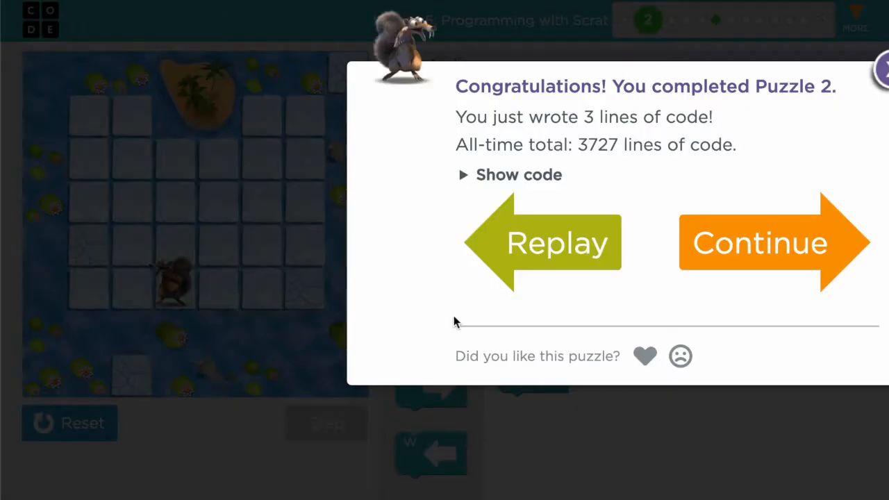
left_click(759, 242)
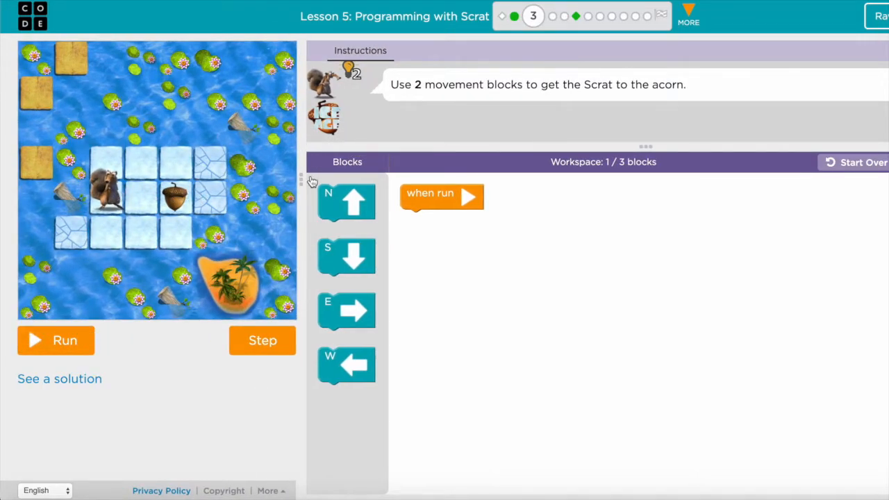
mouse_move(346, 311)
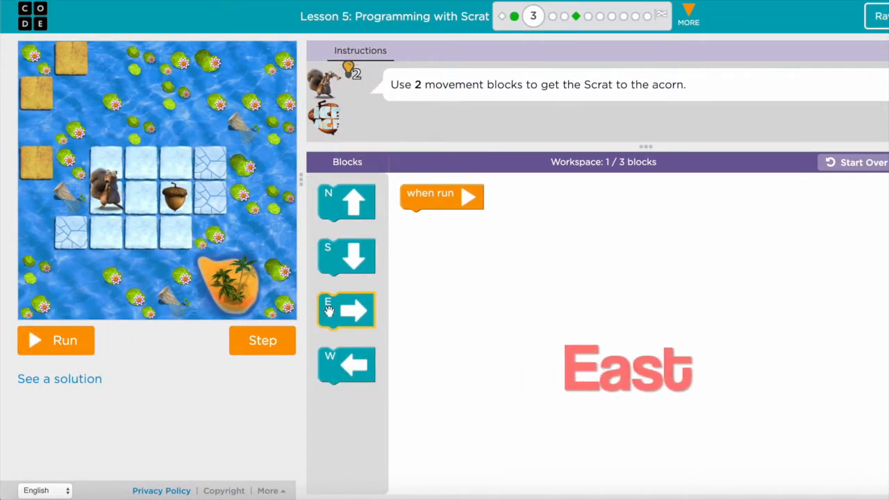
Step: Add an East move to the program and continue from the completion dialog
left_click_drag(346, 310, 410, 292)
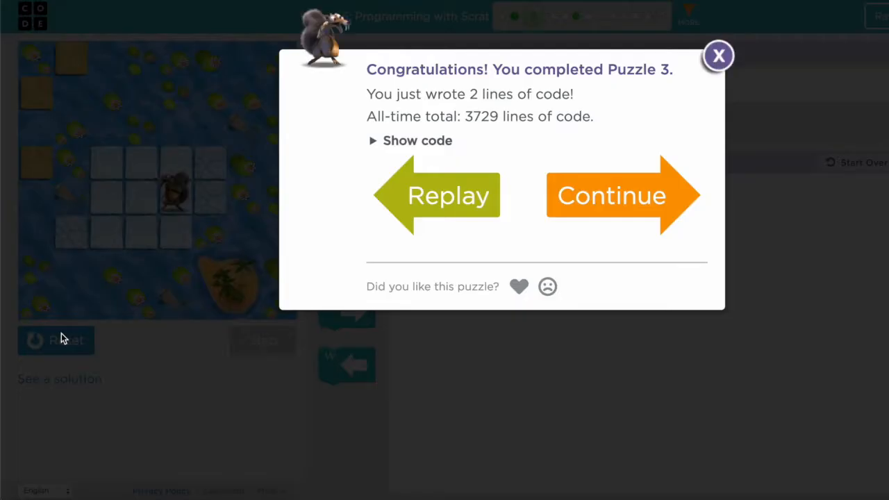
left_click(611, 195)
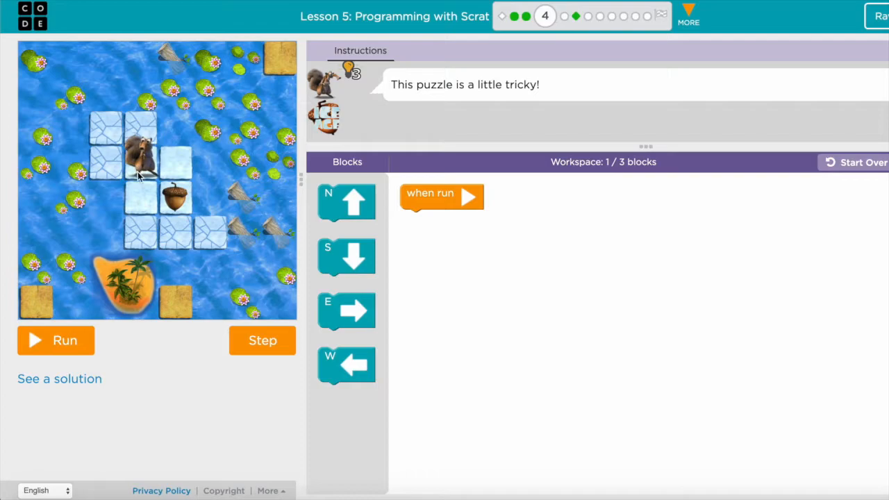
Step: Attach South then East under 'when run', run it, and continue past the completion dialog
left_click_drag(346, 257, 430, 226)
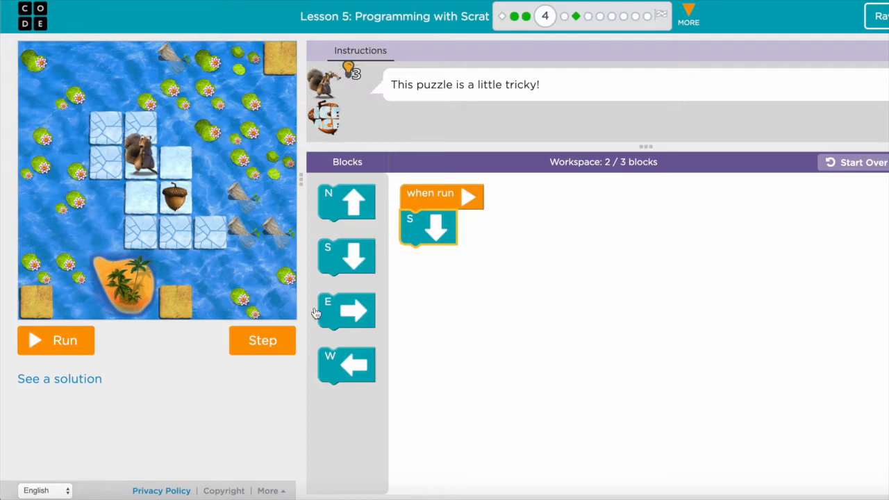
left_click_drag(346, 311, 429, 263)
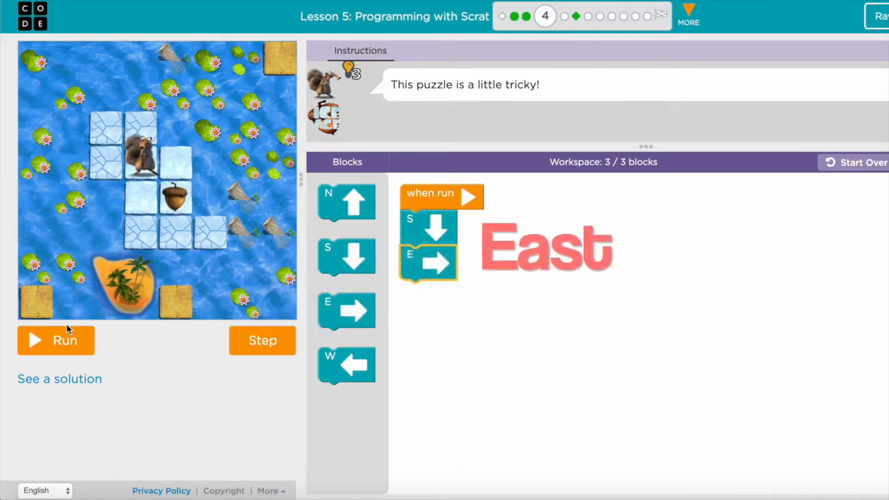
left_click(55, 339)
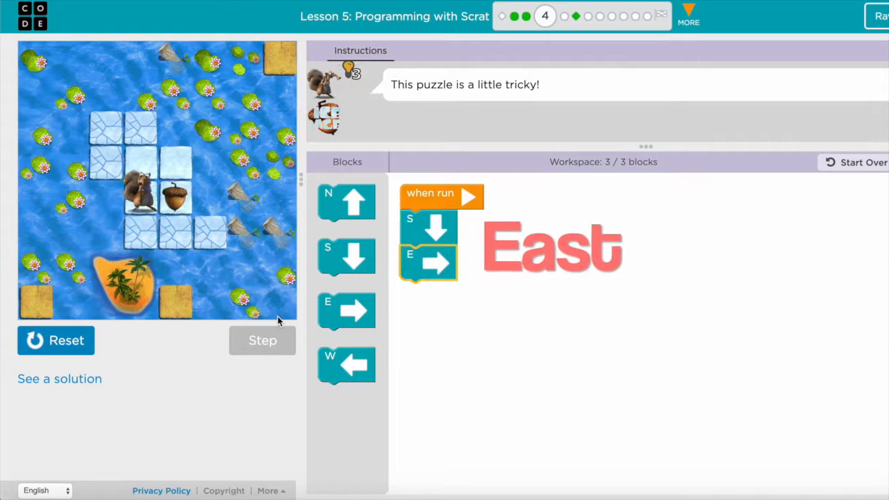
left_click(262, 341)
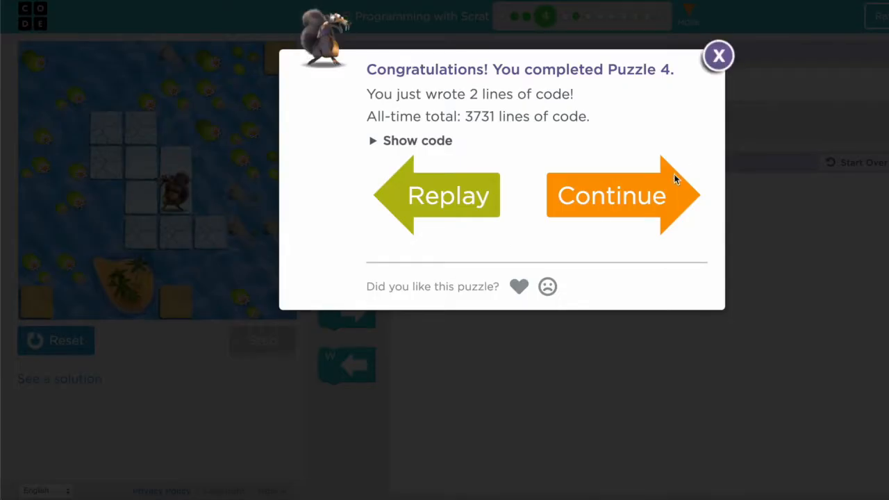
left_click(611, 195)
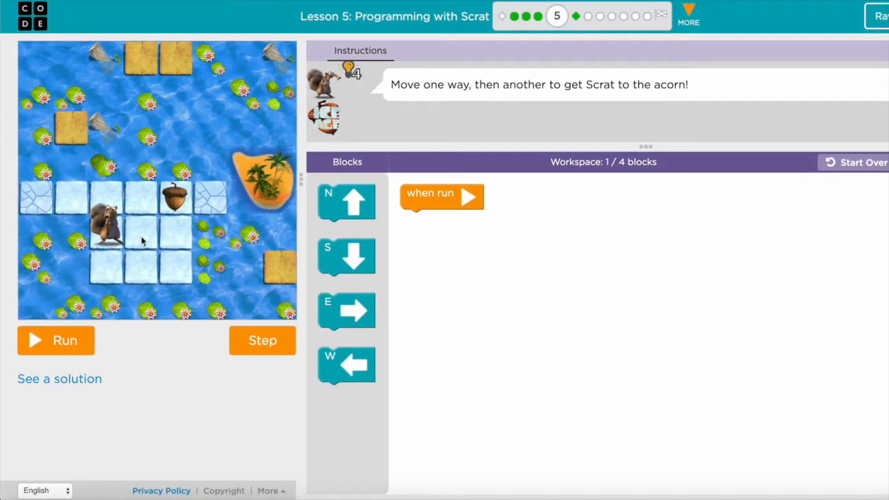
Step: Attach an East move under the 'when run' block
left_click_drag(346, 311, 434, 254)
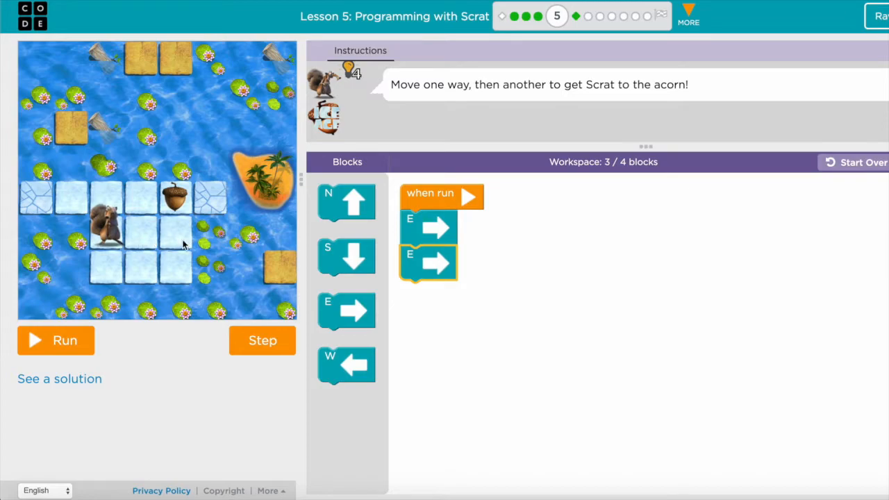
mouse_move(177, 200)
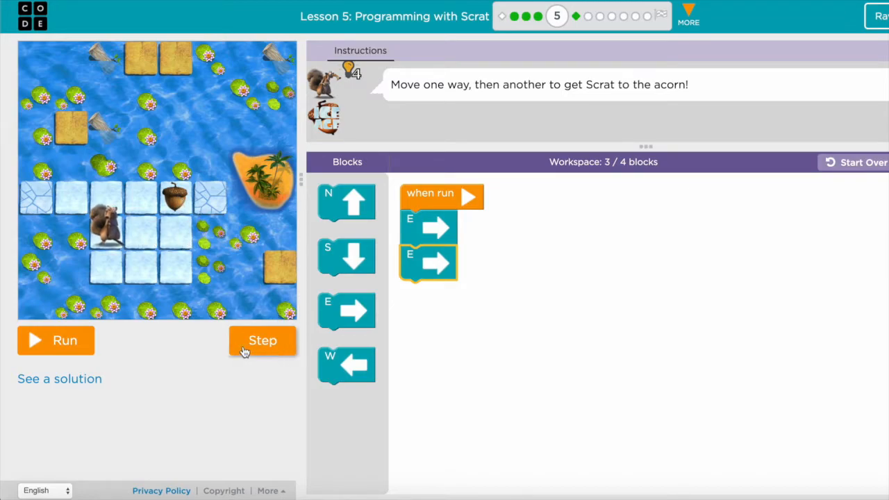
Step: Step through the East, East program, then attach a North move after them
left_click(263, 340)
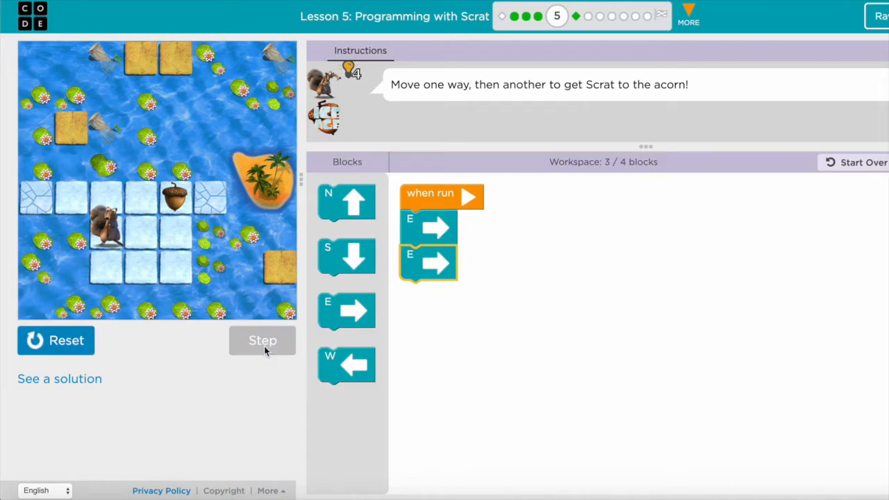
left_click(262, 341)
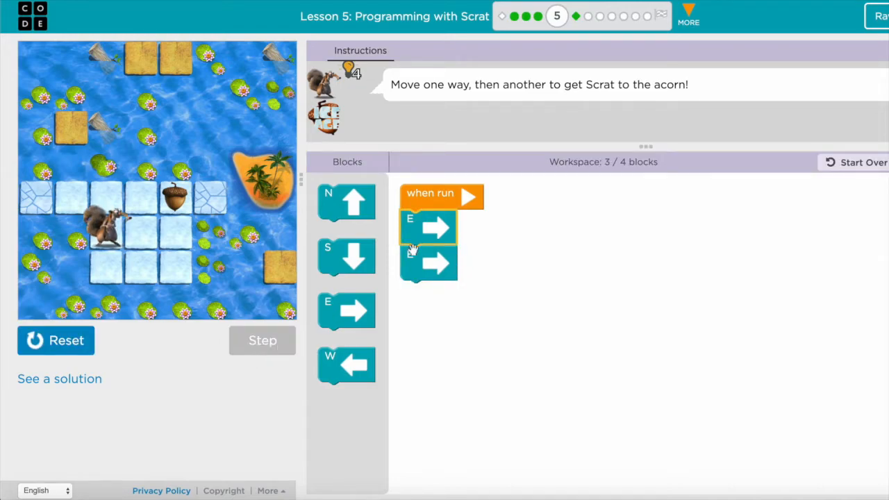
left_click(263, 341)
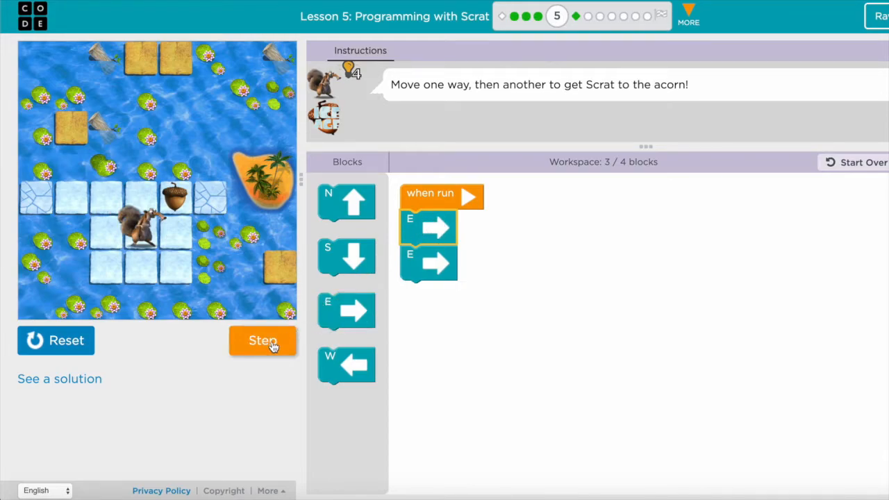
left_click(263, 340)
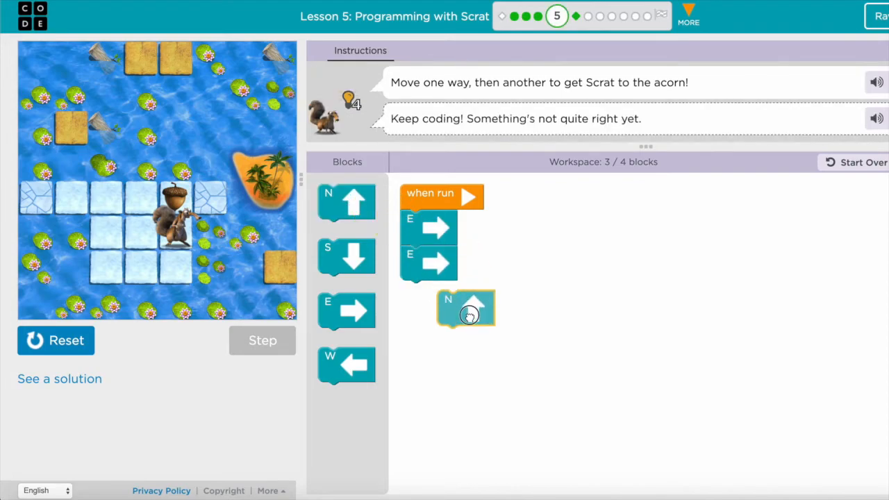
left_click_drag(465, 309, 429, 298)
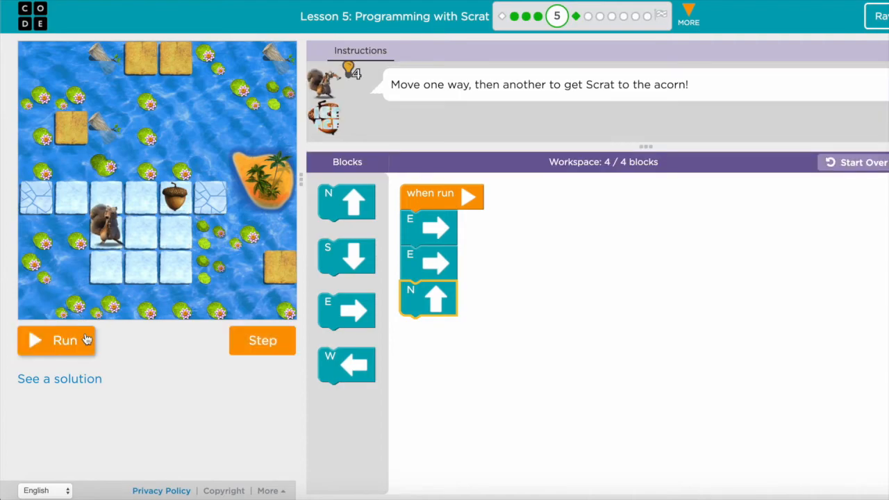